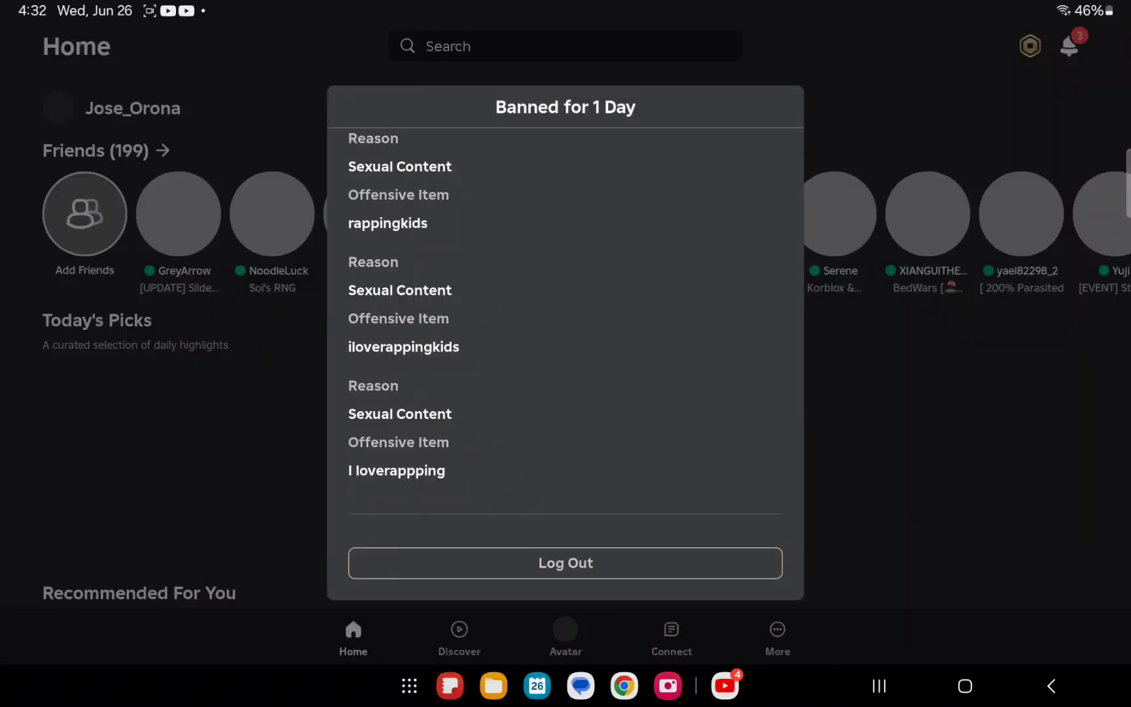
pyautogui.scroll(-3)
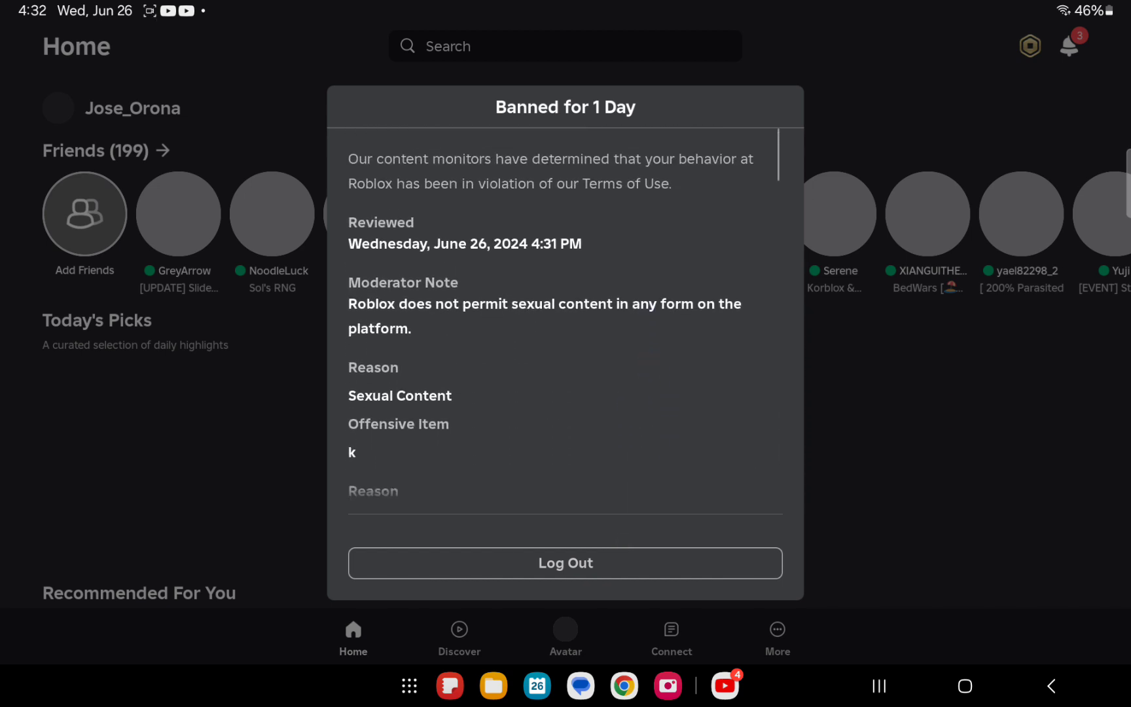
pyautogui.scroll(-3)
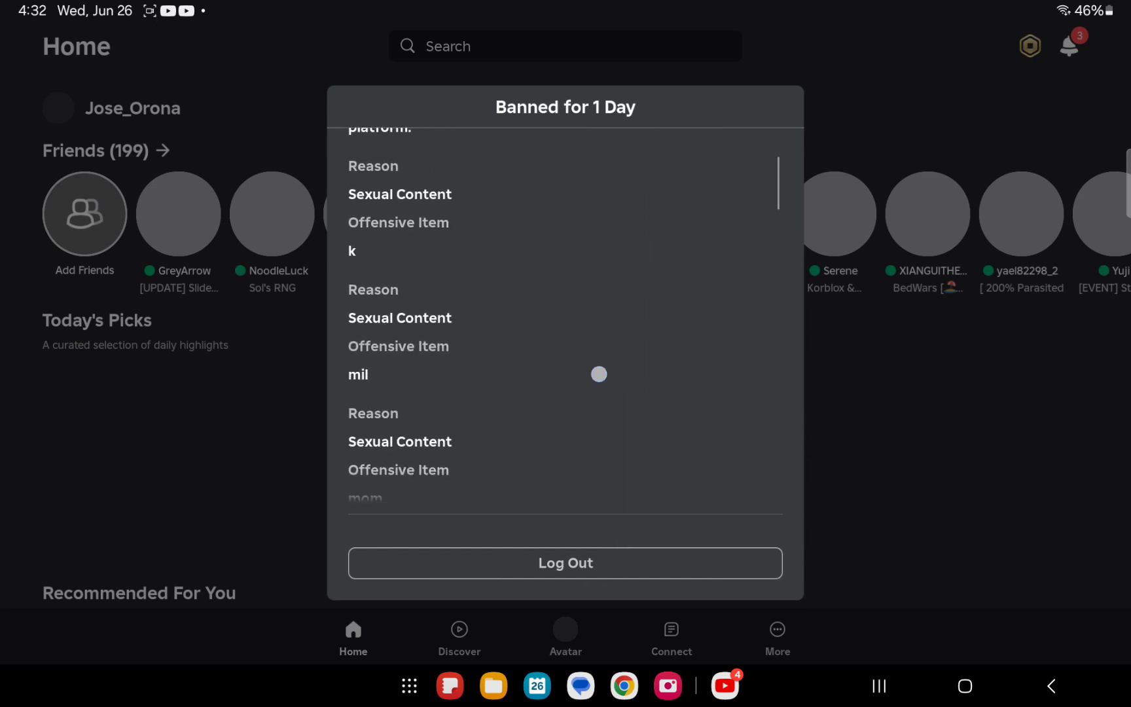
pyautogui.scroll(-3)
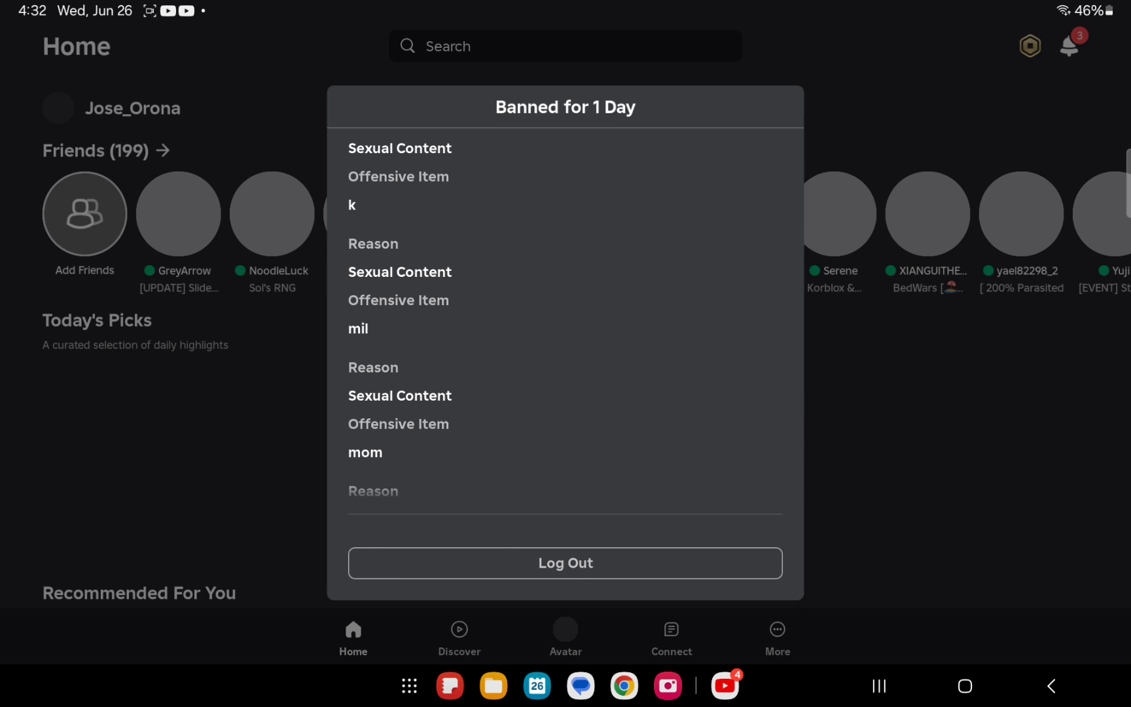
pyautogui.scroll(-3)
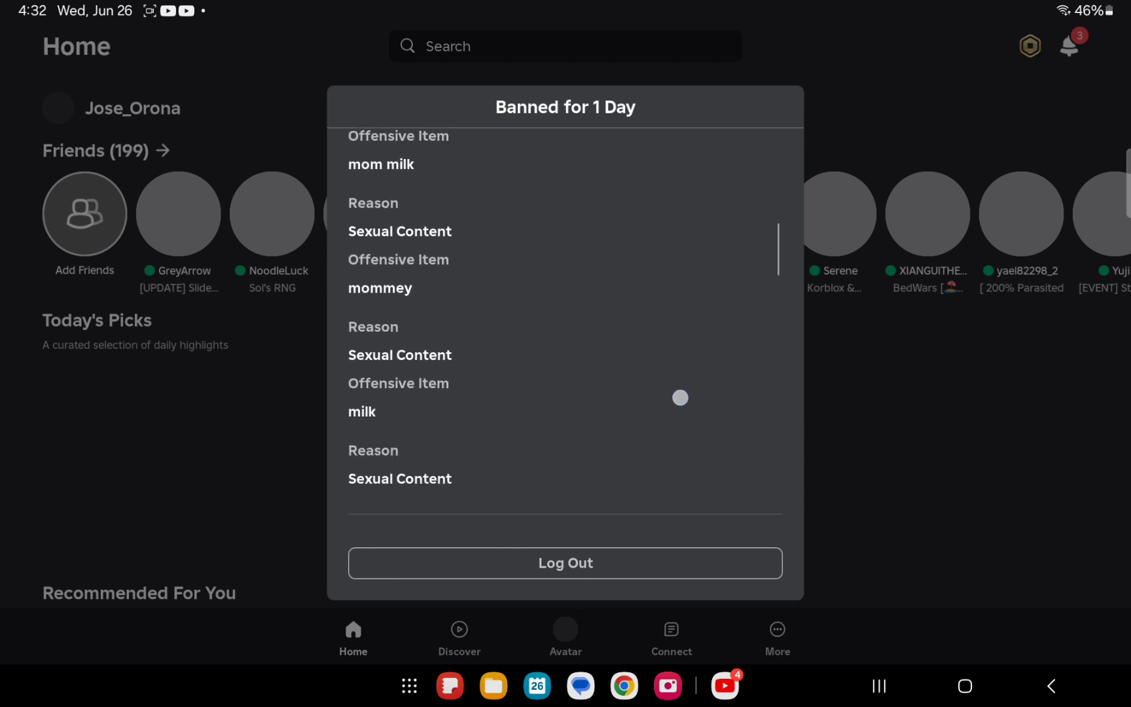
pyautogui.scroll(-3)
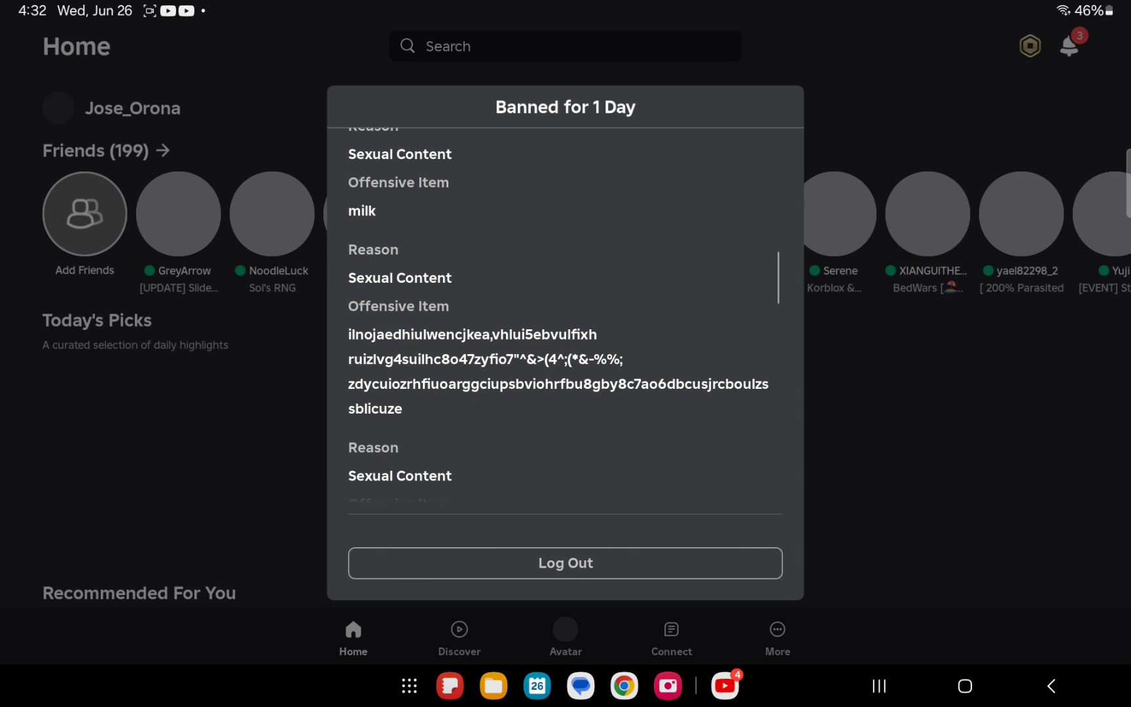
pyautogui.scroll(-3)
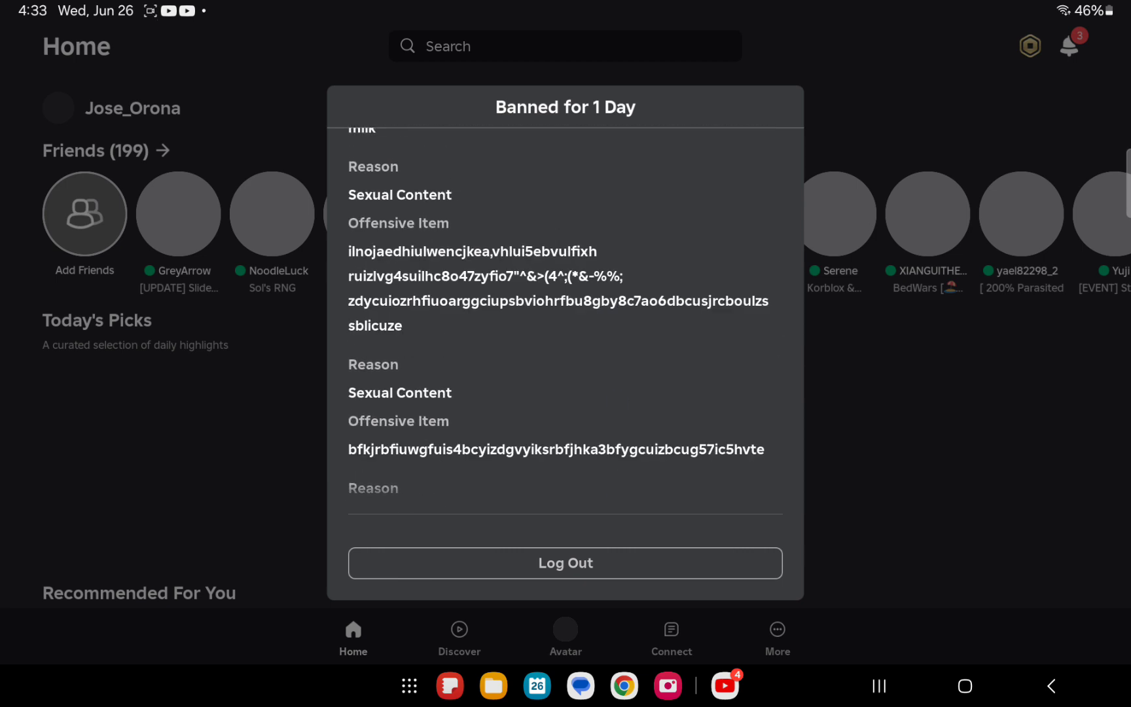
pyautogui.scroll(-3)
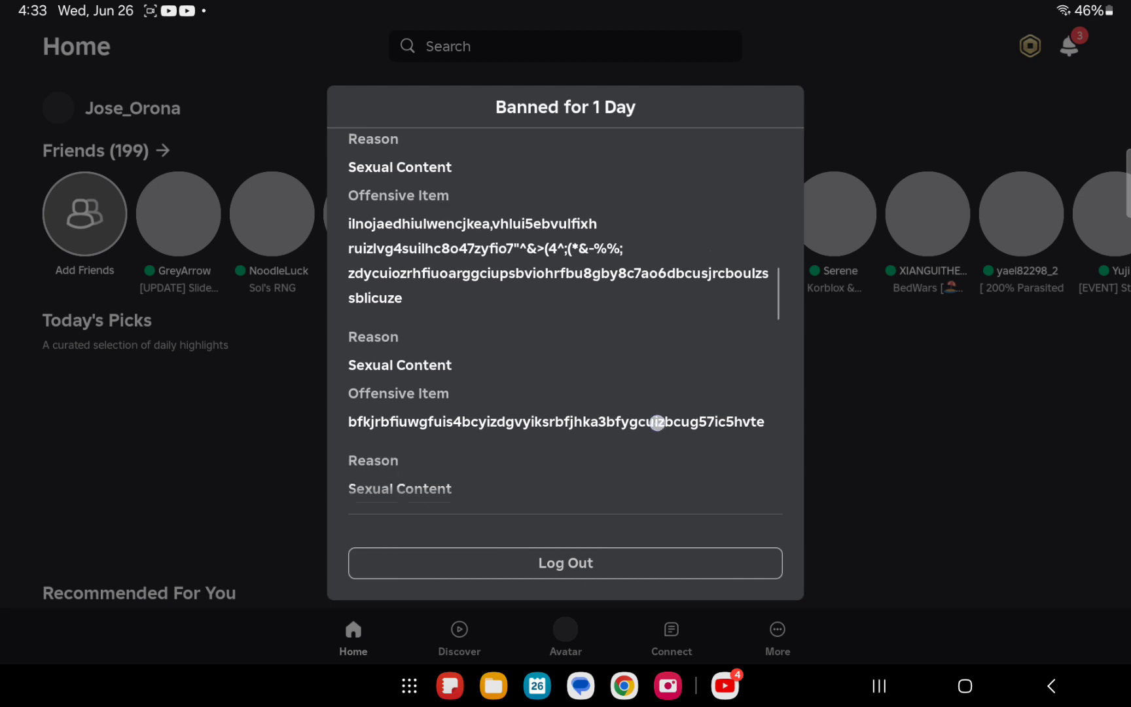
pyautogui.scroll(-3)
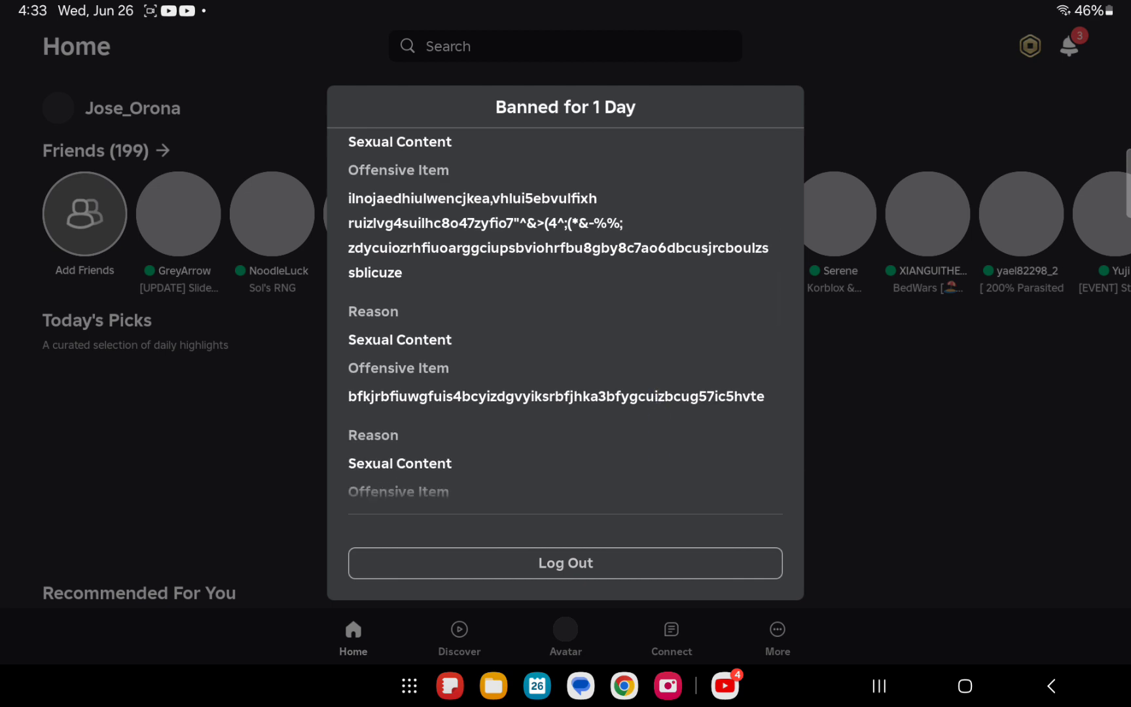
pyautogui.scroll(-3)
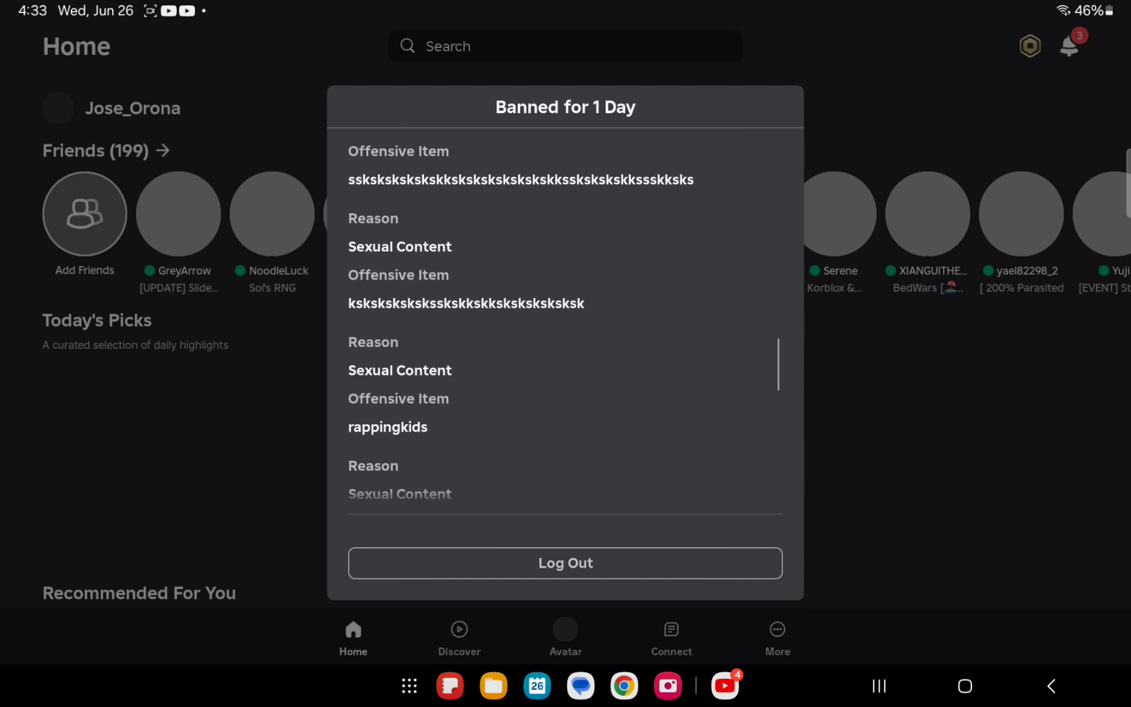
pyautogui.scroll(-3)
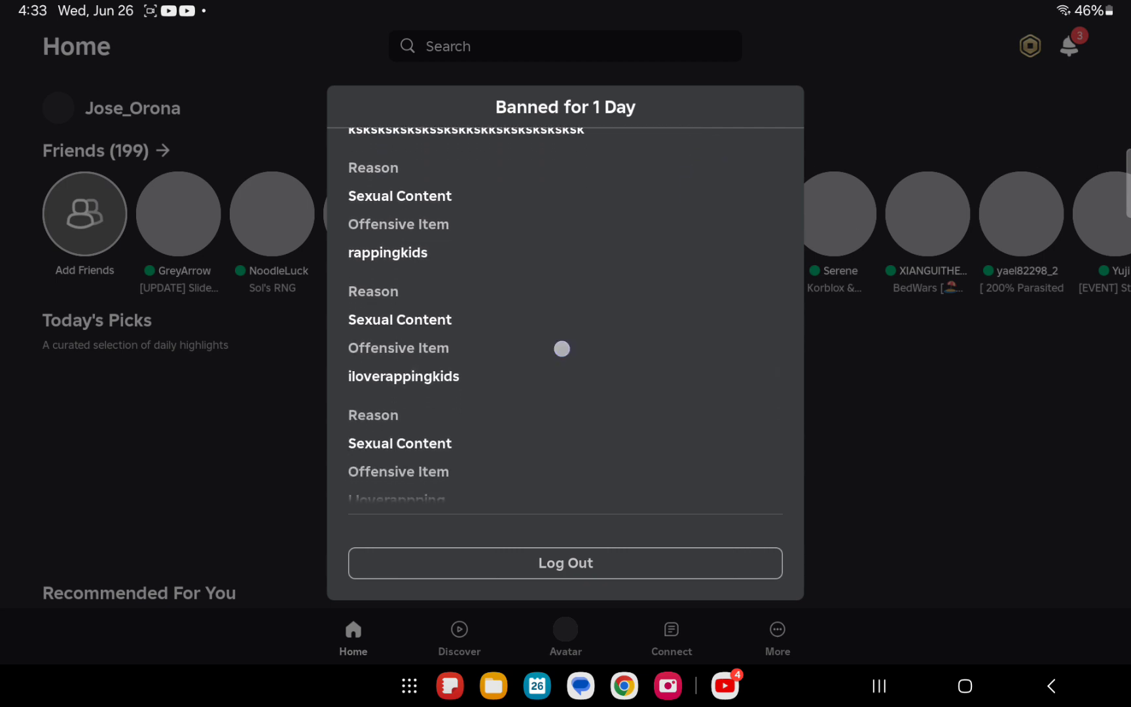
pyautogui.scroll(-3)
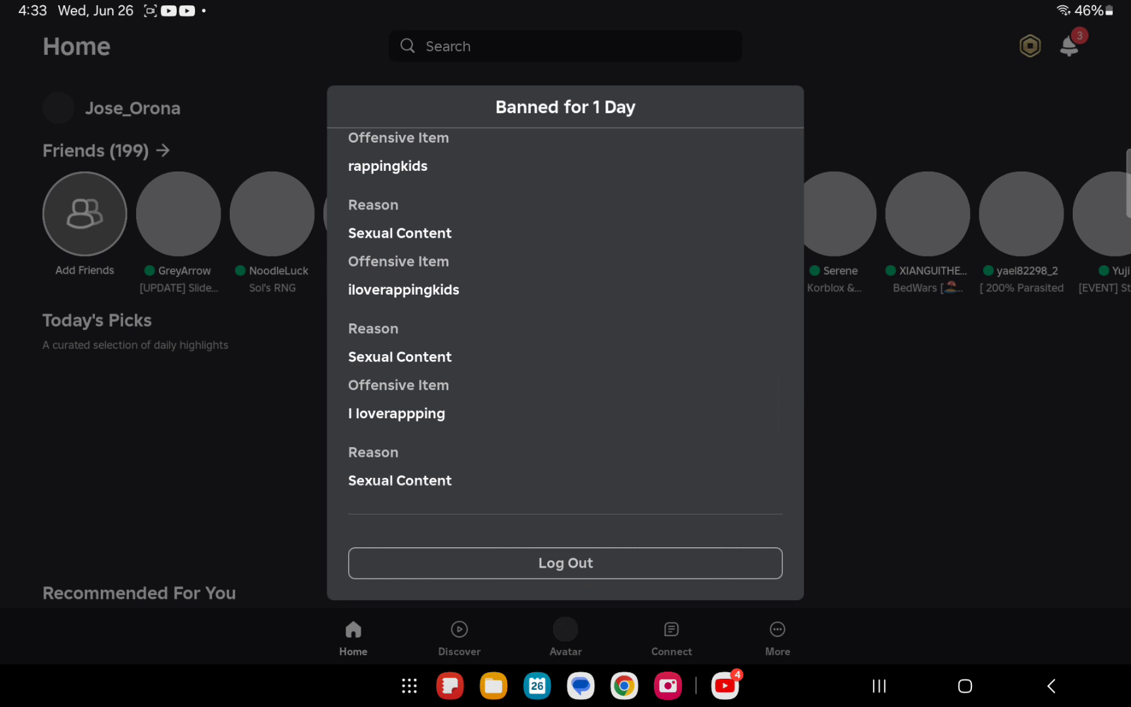
pyautogui.scroll(-3)
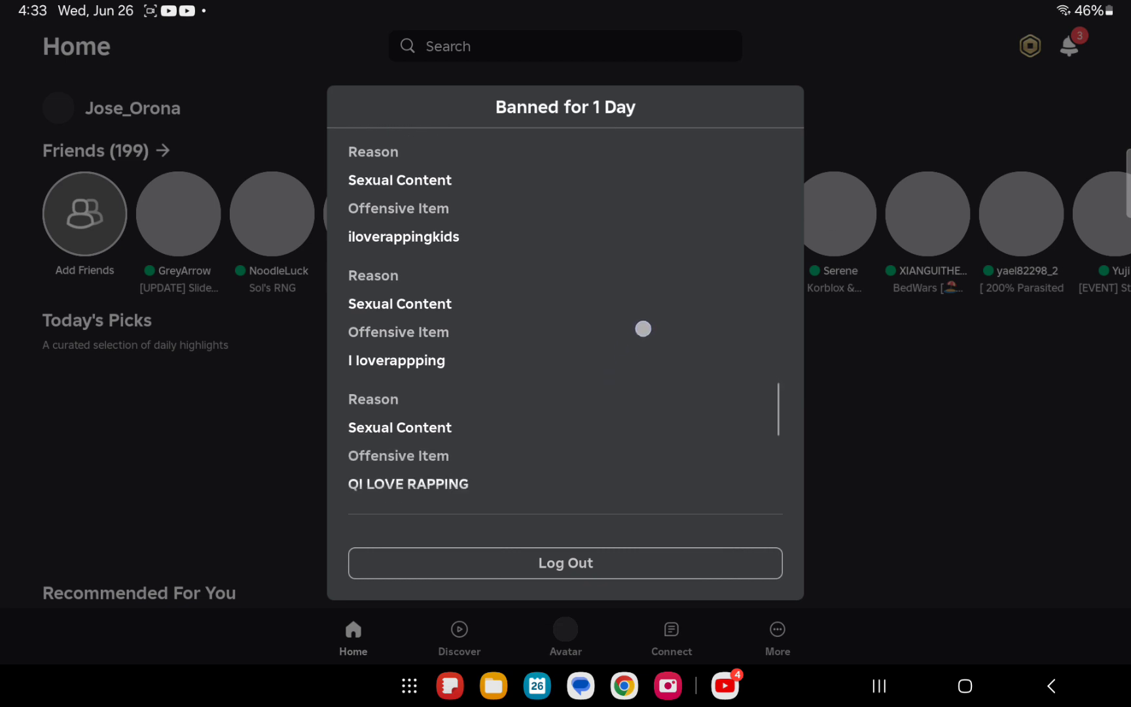
pyautogui.scroll(-3)
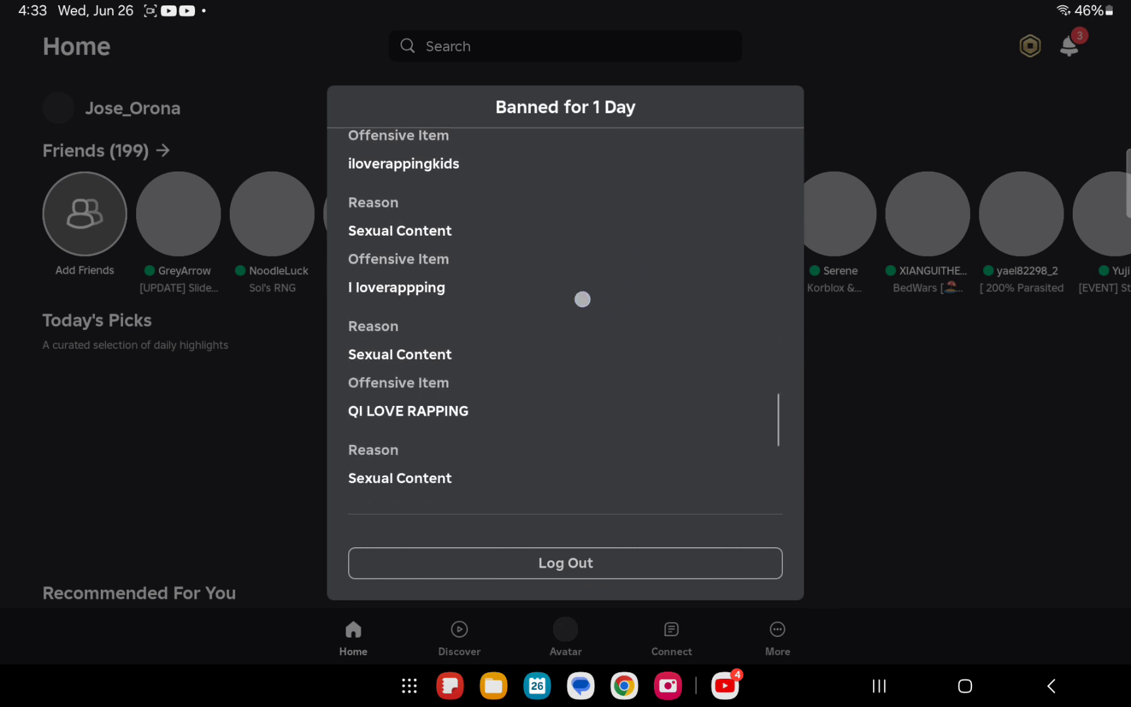
pyautogui.scroll(-3)
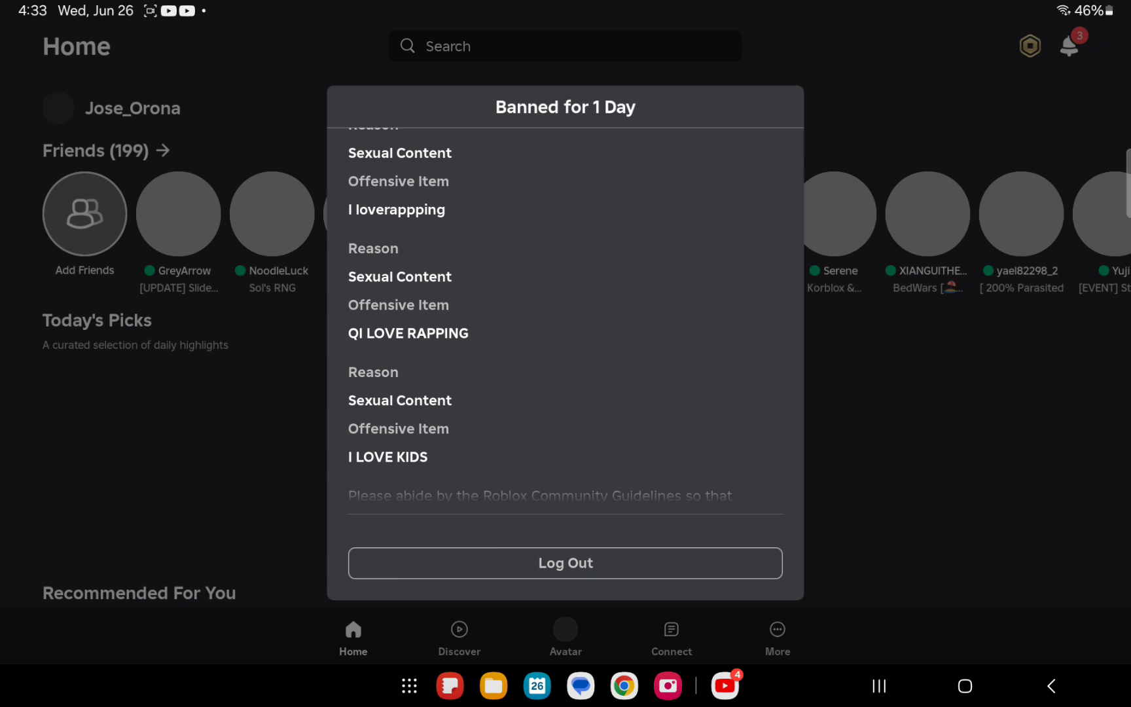
pyautogui.scroll(-3)
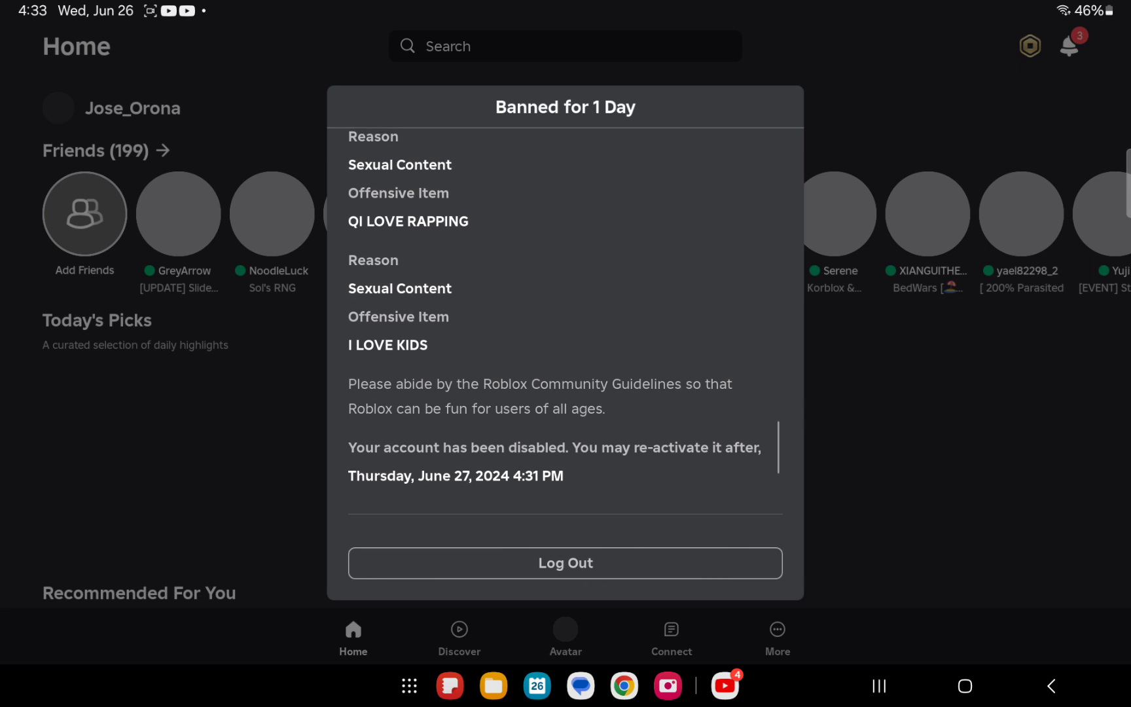
pyautogui.scroll(-3)
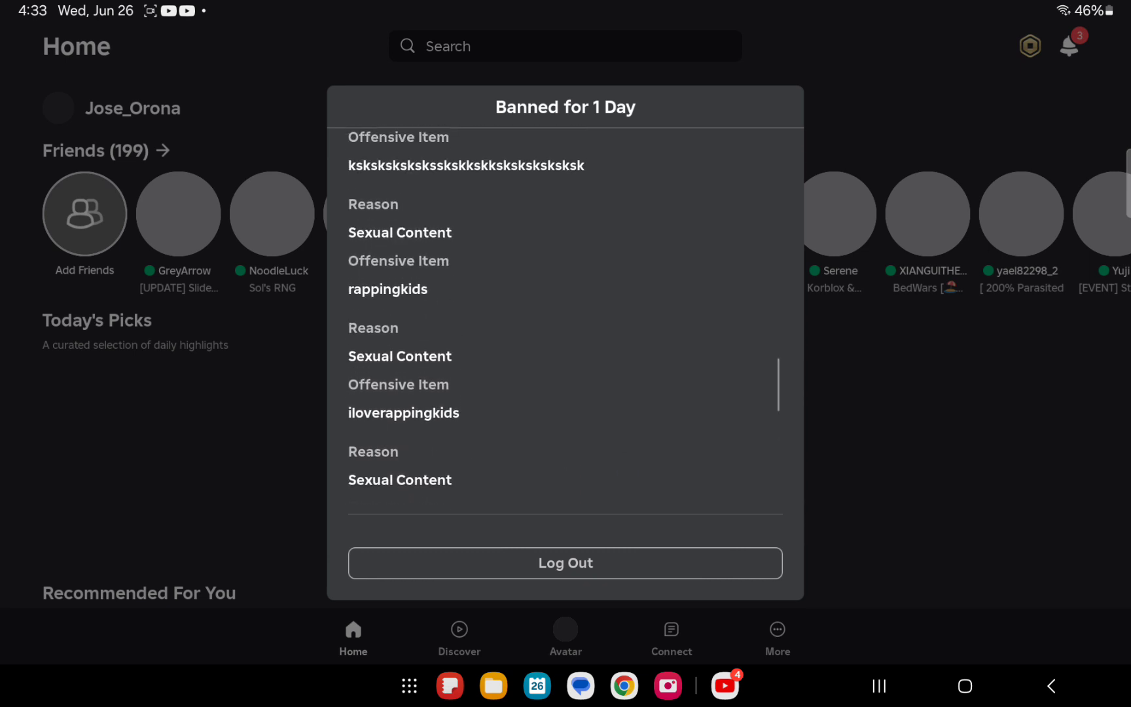
pyautogui.scroll(-3)
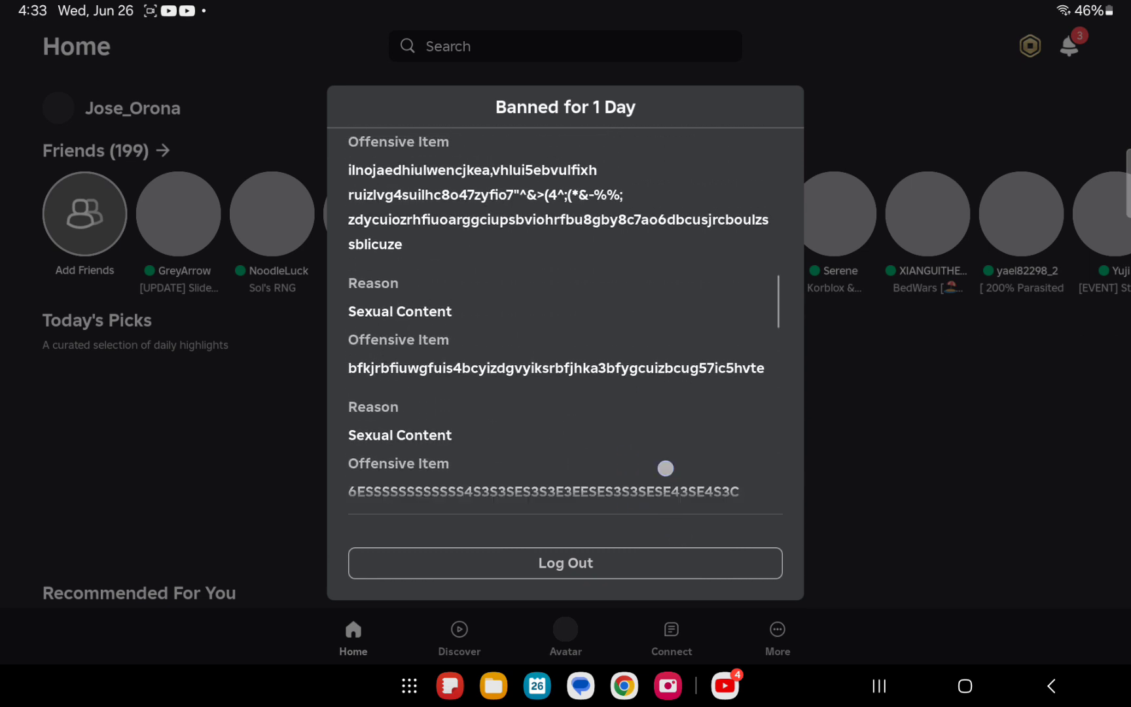